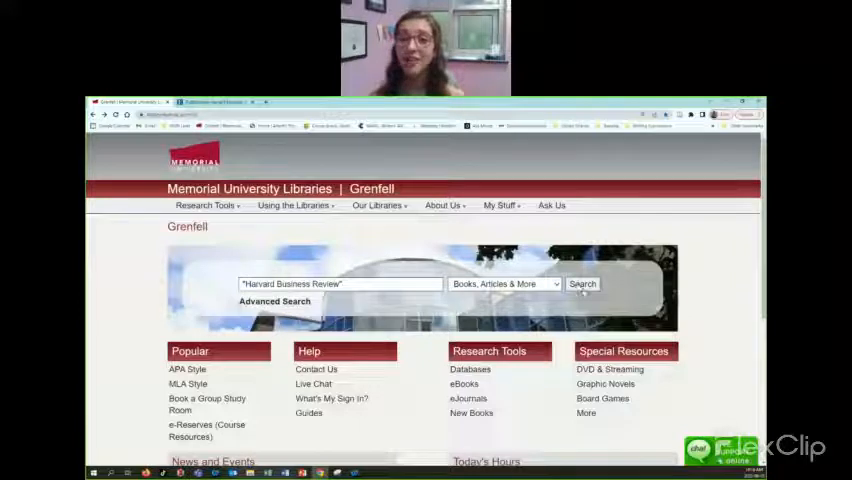
Search the library site for "Harvard Business Review" to reach Business Source Complete's Advanced Search
left_click(582, 284)
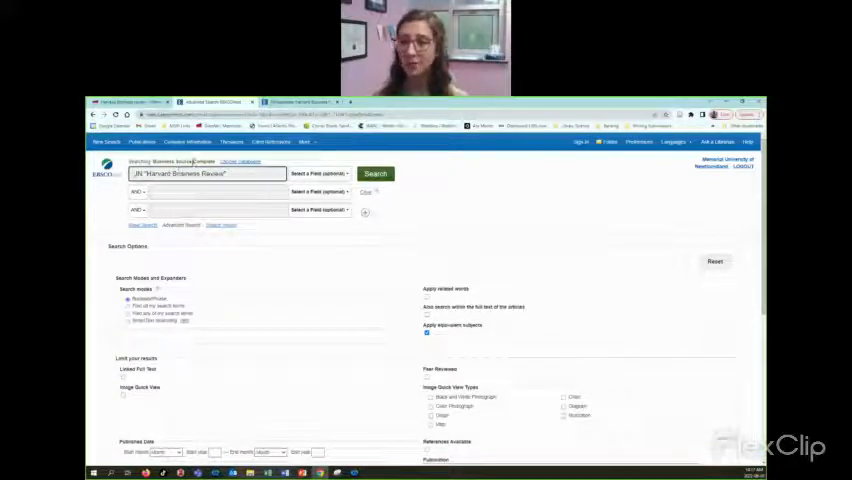
Search Harvard Business Review for the title phrase "What Does Diversity Mean in a Global Organization"
left_click(212, 192)
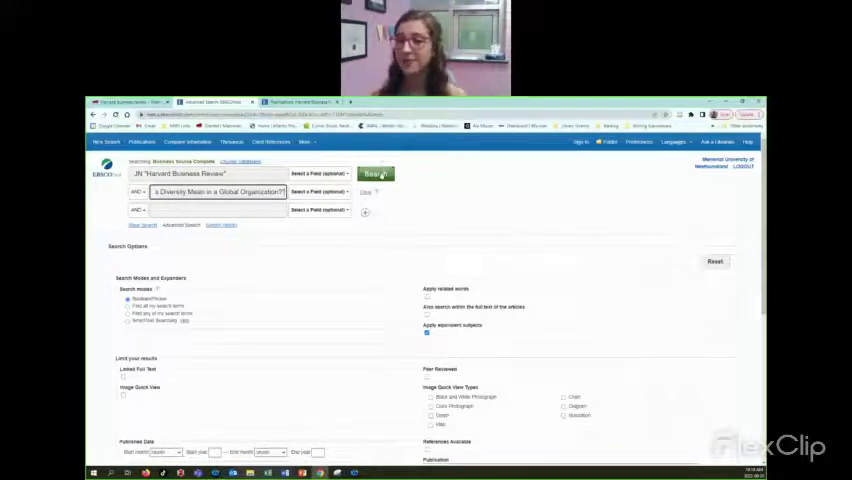
left_click(376, 172)
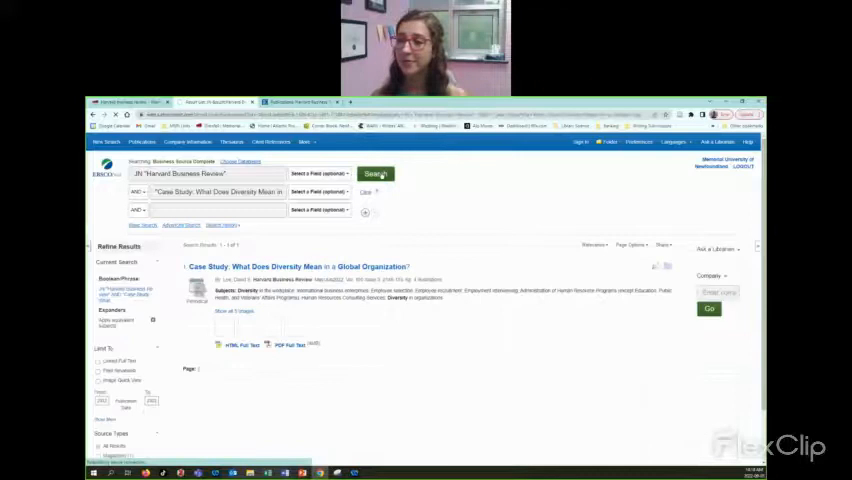
Follow the Harvard Business Review source link from the case study result to its Publication Details page
left_click(230, 318)
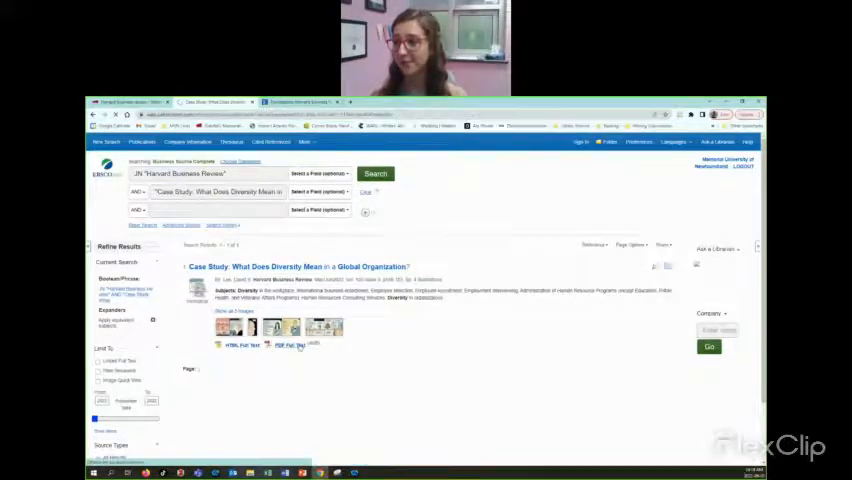
left_click(286, 344)
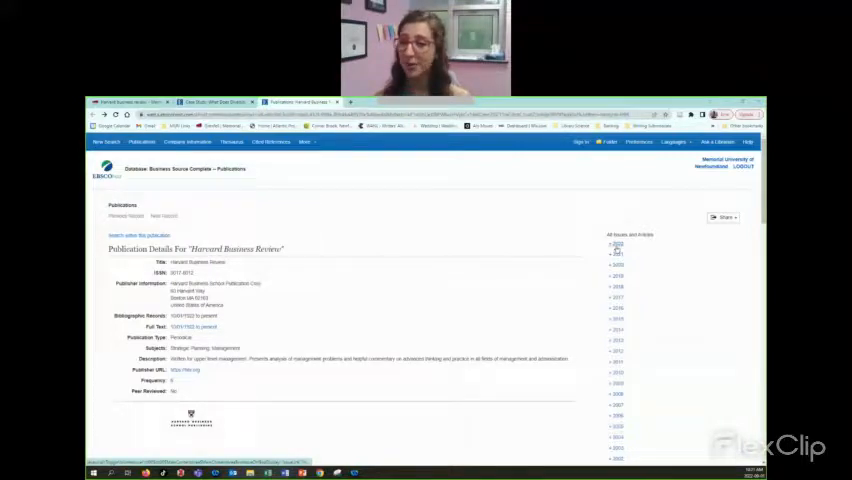
Choose the latest issue in the All Issues panel to list its articles
left_click(616, 244)
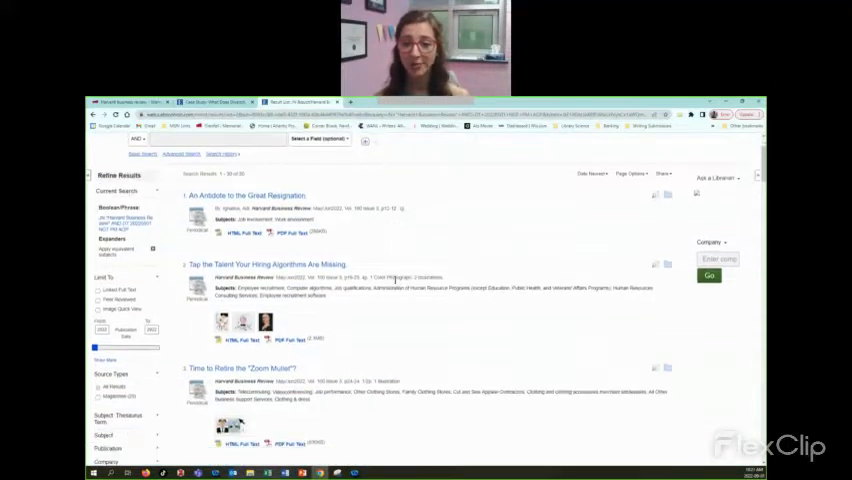
scroll("down", 3)
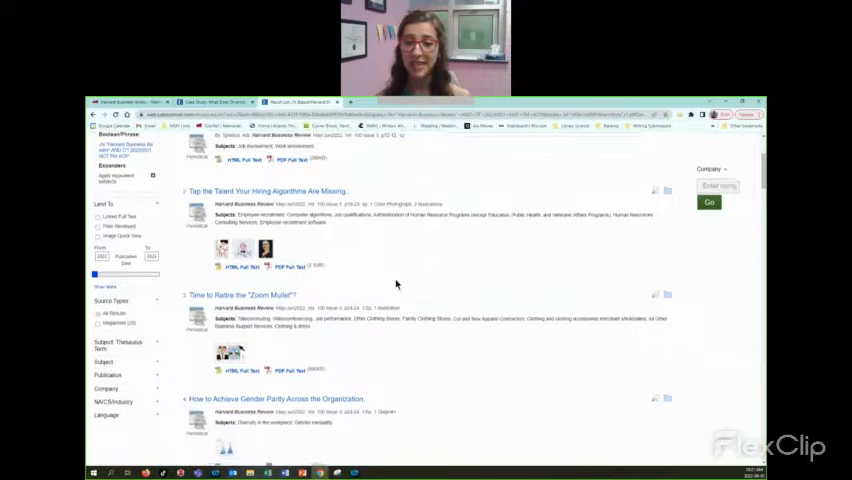
scroll("down", 3)
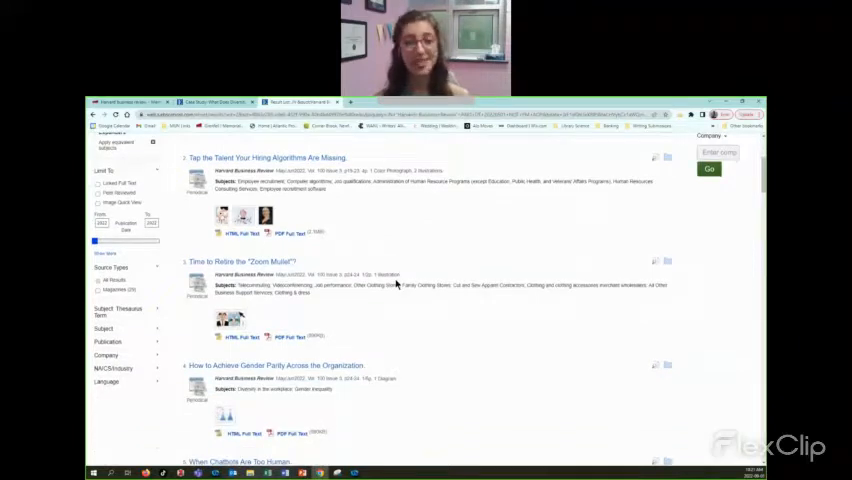
scroll("down", 3)
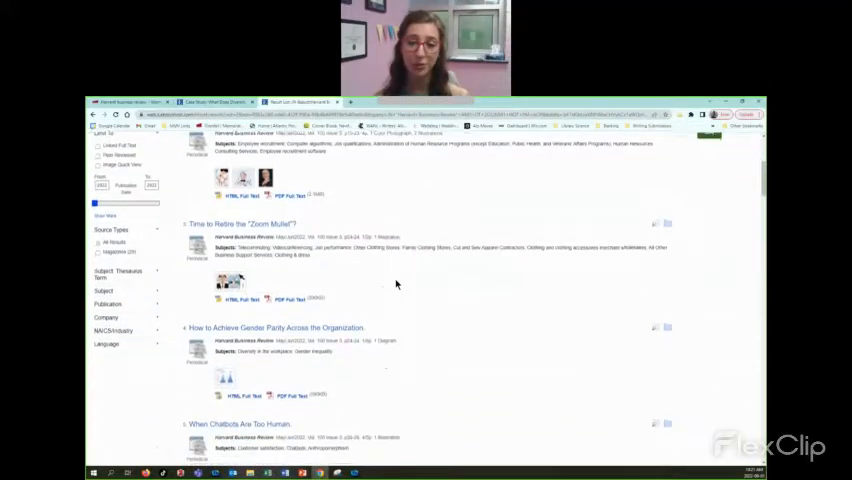
scroll("down", 3)
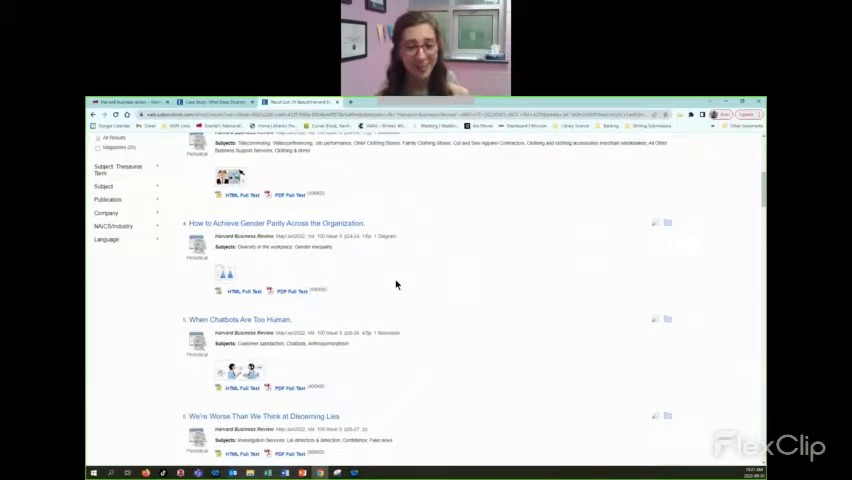